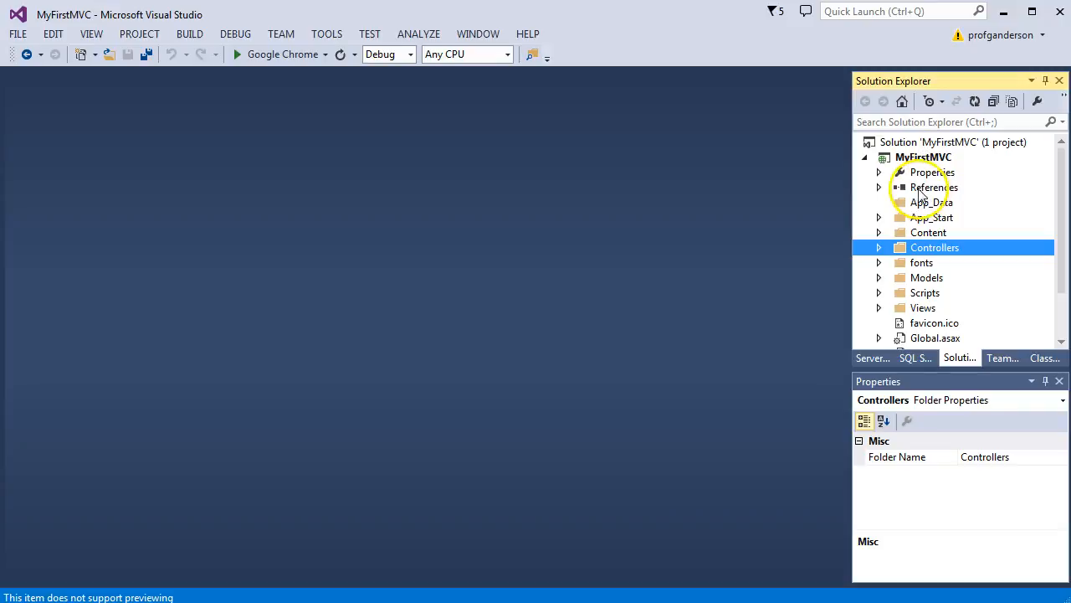
Step: Open the Home Index.cshtml view and start the MyFirstMVC app running in Chrome
click(924, 157)
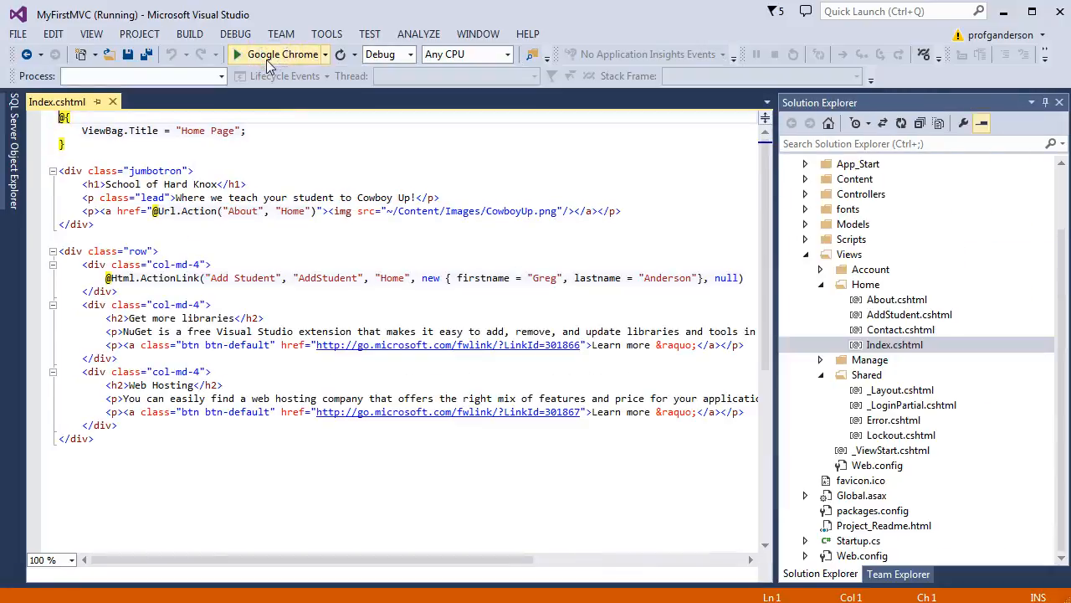
Step: Browse the running site's About page, return Home, then go to the Add Student page
click(283, 53)
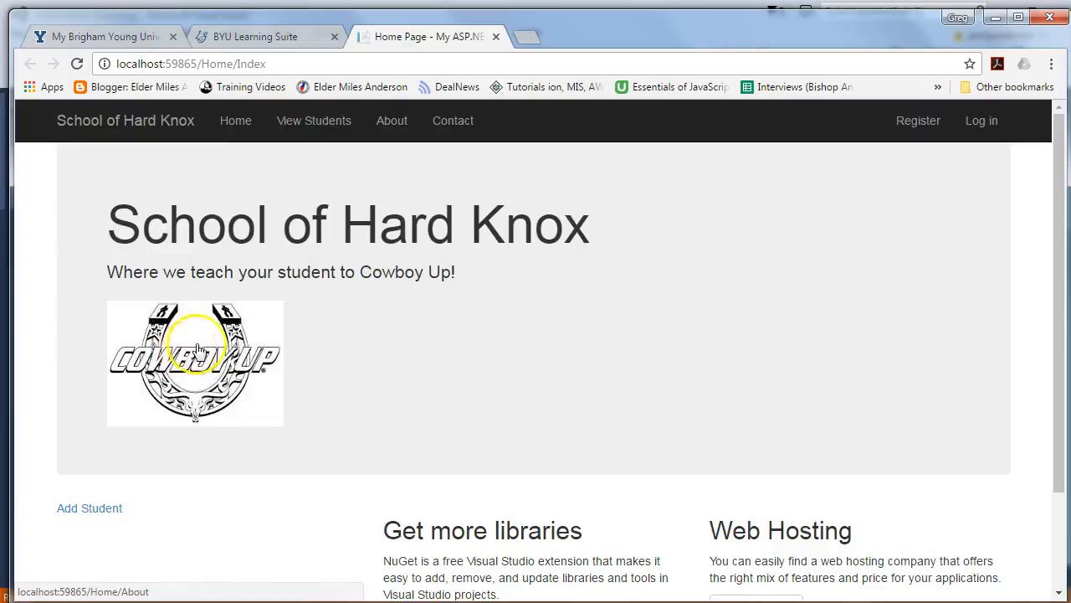
click(391, 120)
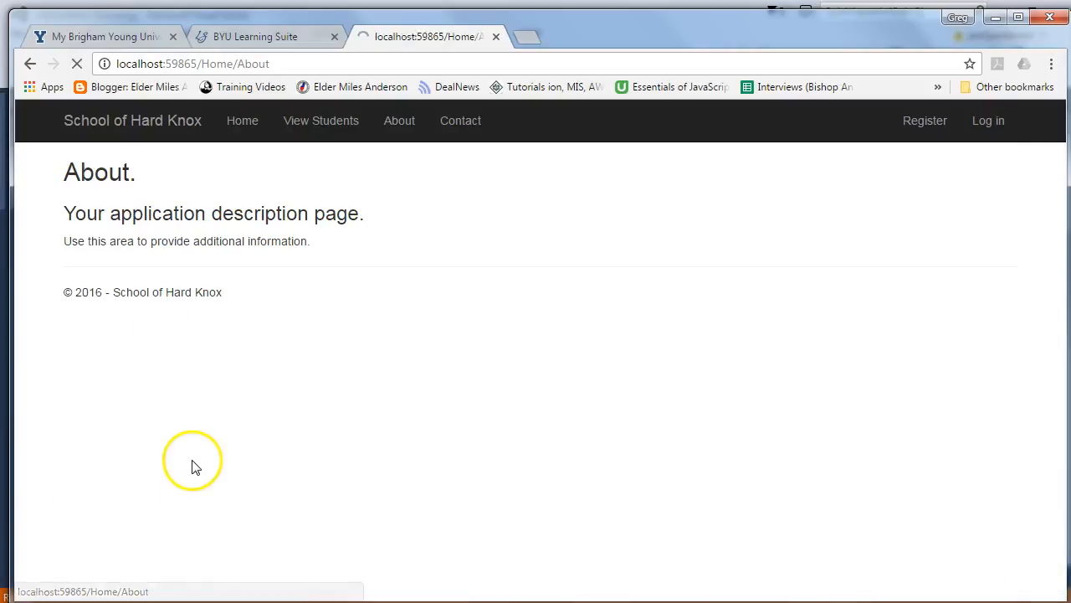
click(235, 121)
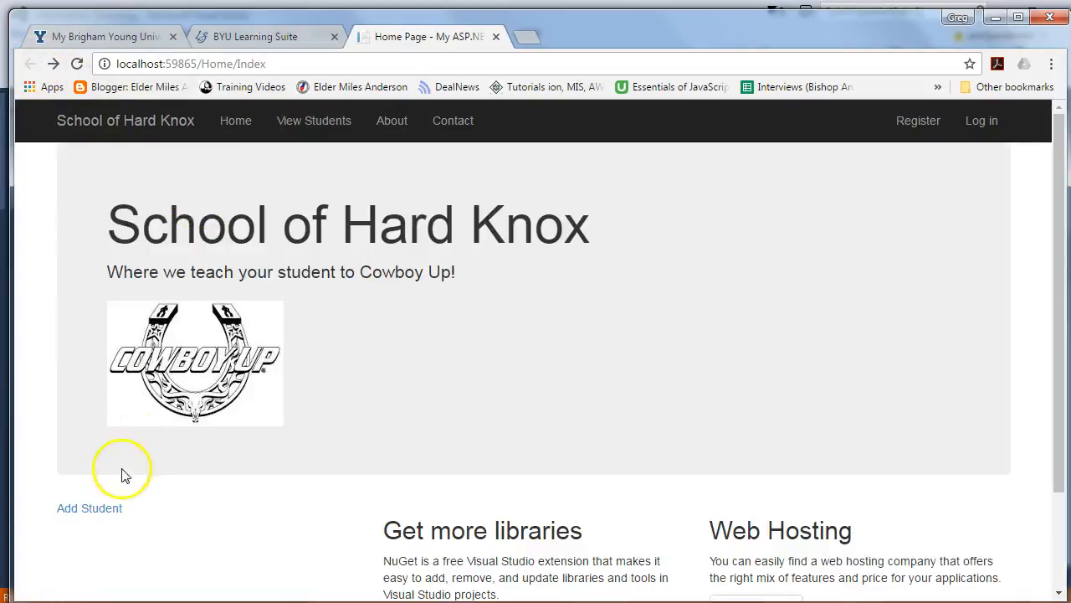
click(88, 507)
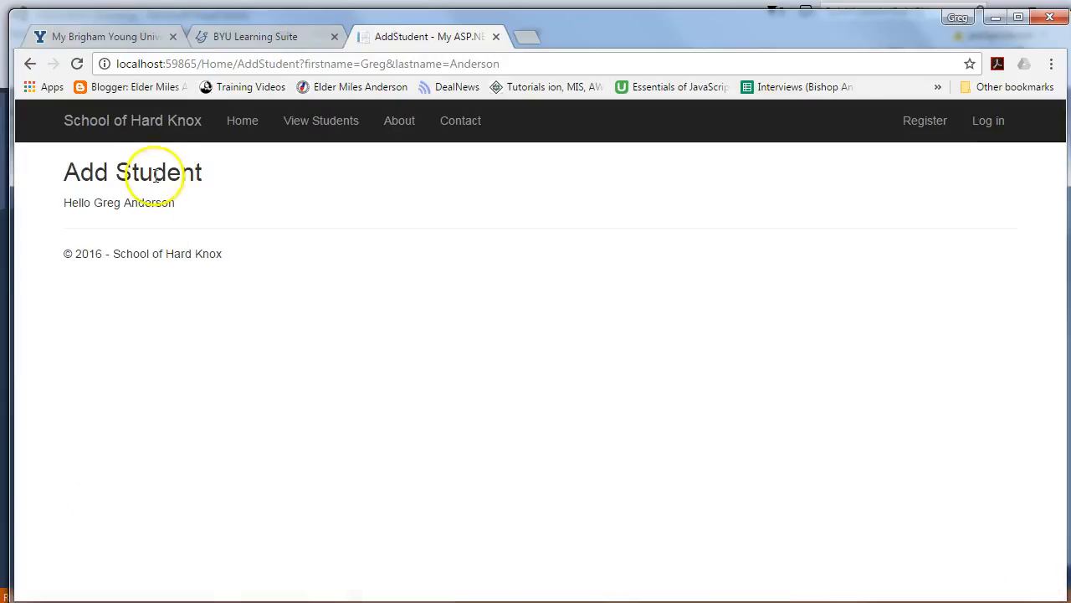
mouse_move(176, 248)
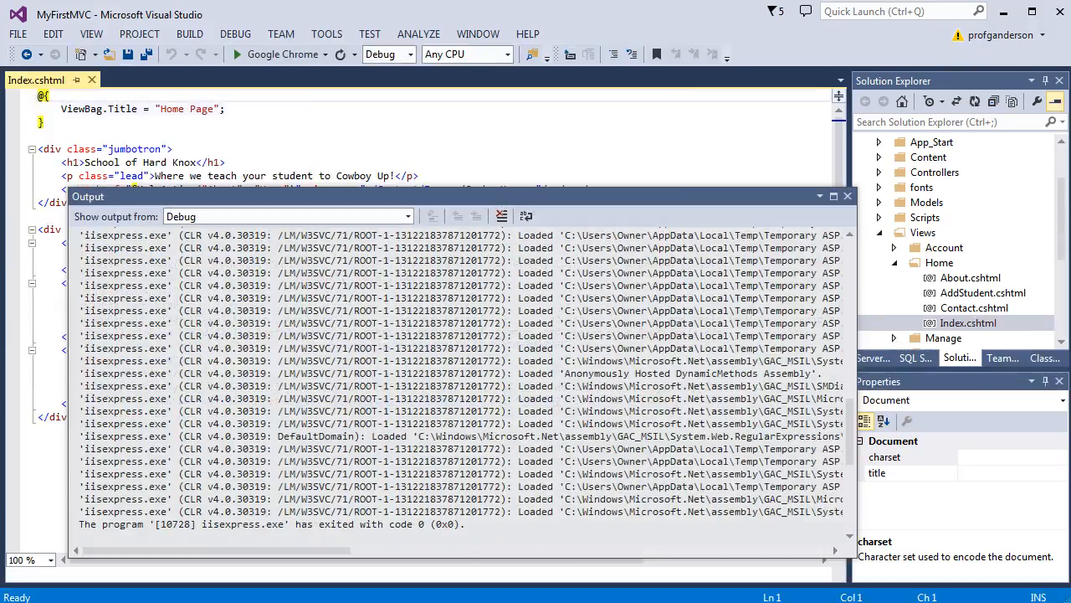
Step: Close the Output window and scroll Solution Explorer down to the root Web.config
click(847, 196)
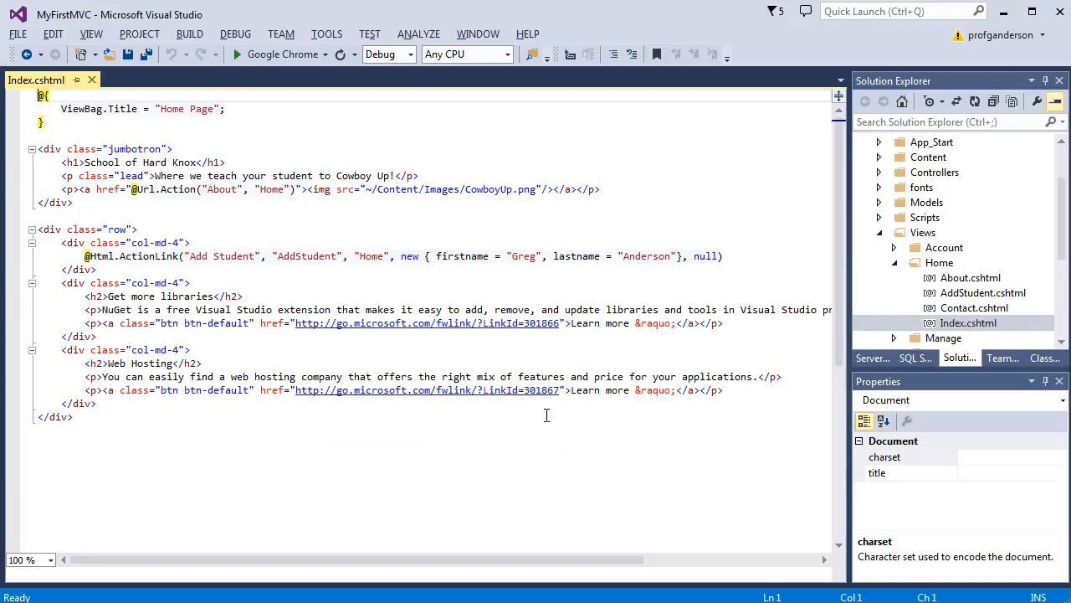
scroll(down, 3)
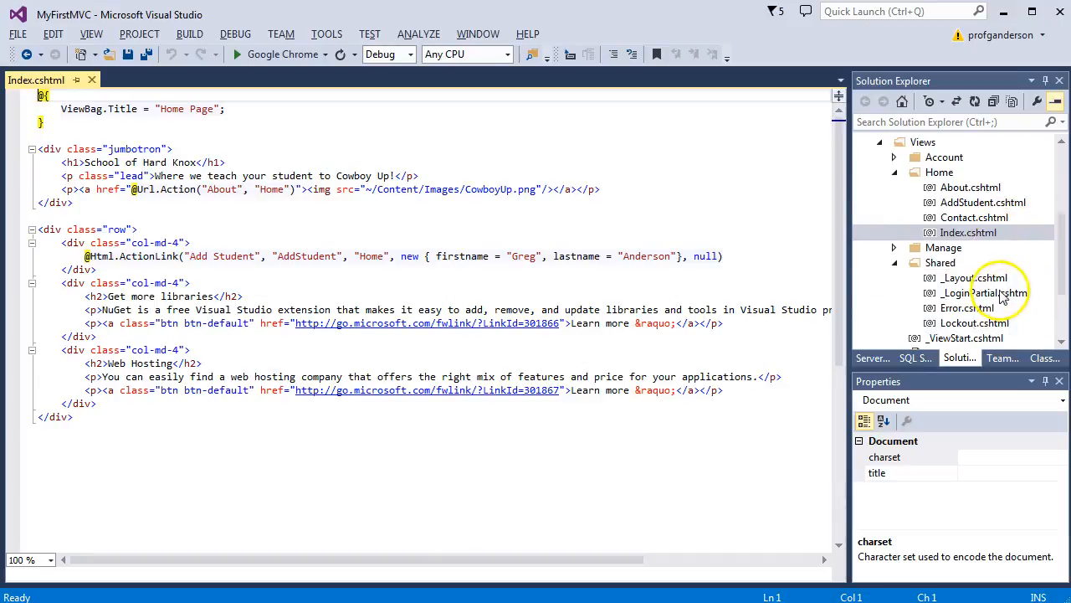
scroll(down, 3)
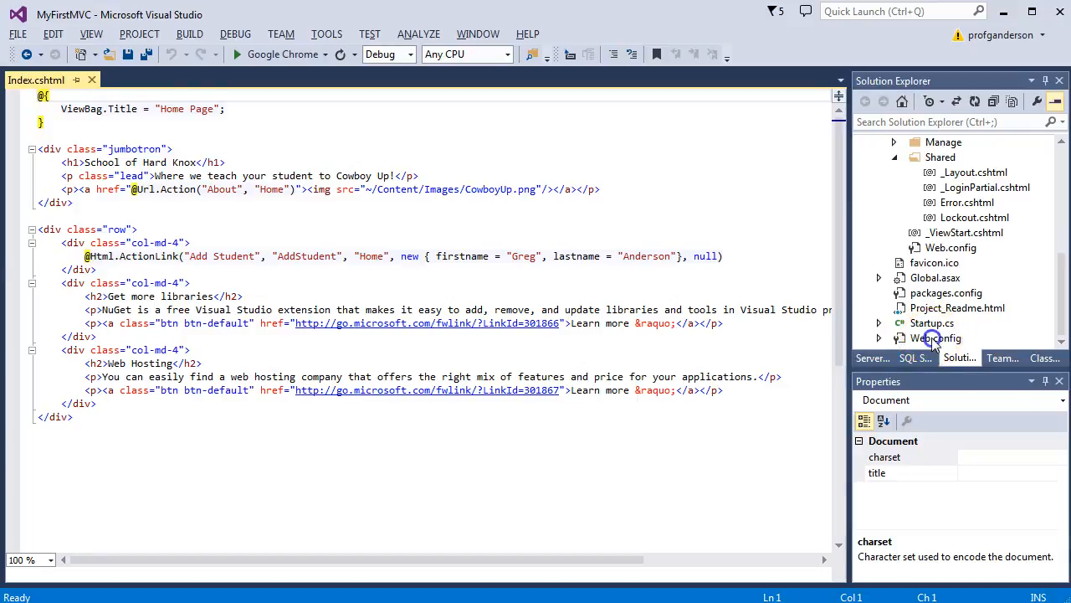
Step: Open the root Web.config and retype the DefaultConnection name as HardKnoxContext
double_click(935, 338)
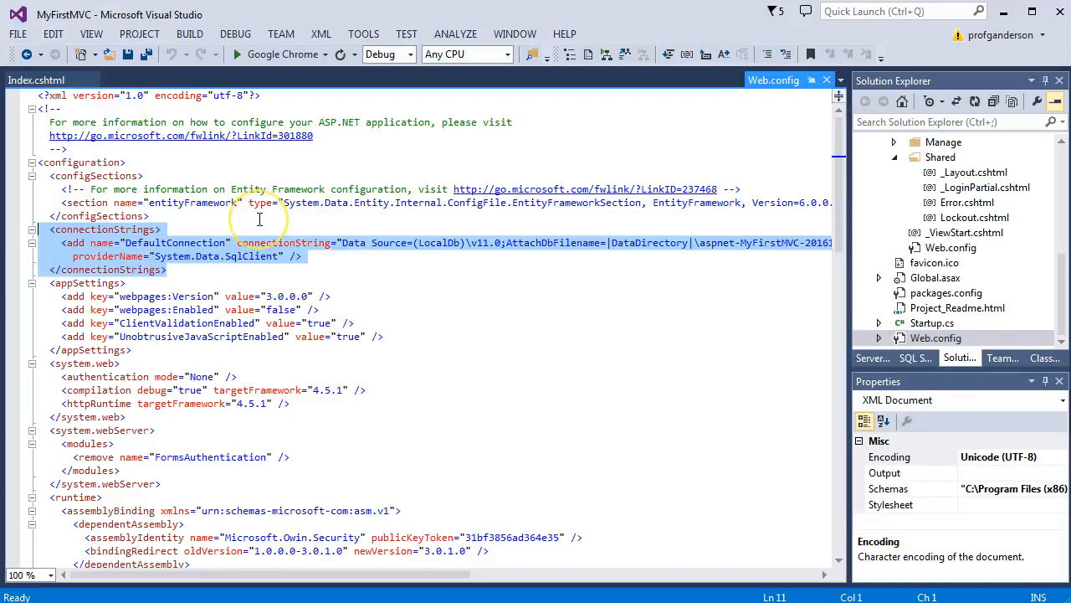
mouse_move(269, 223)
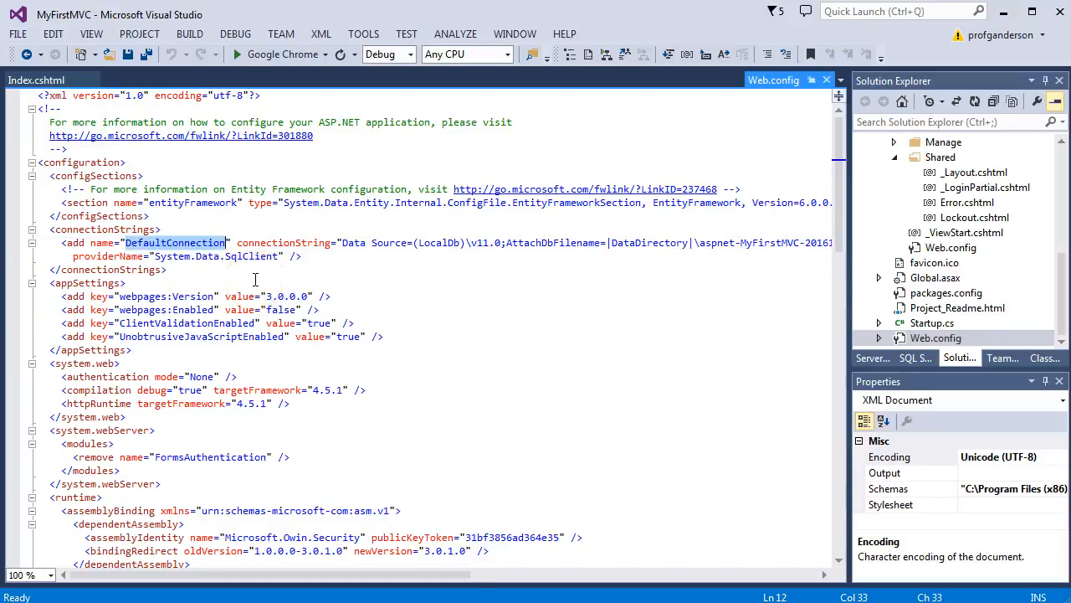
text(HardKnox)
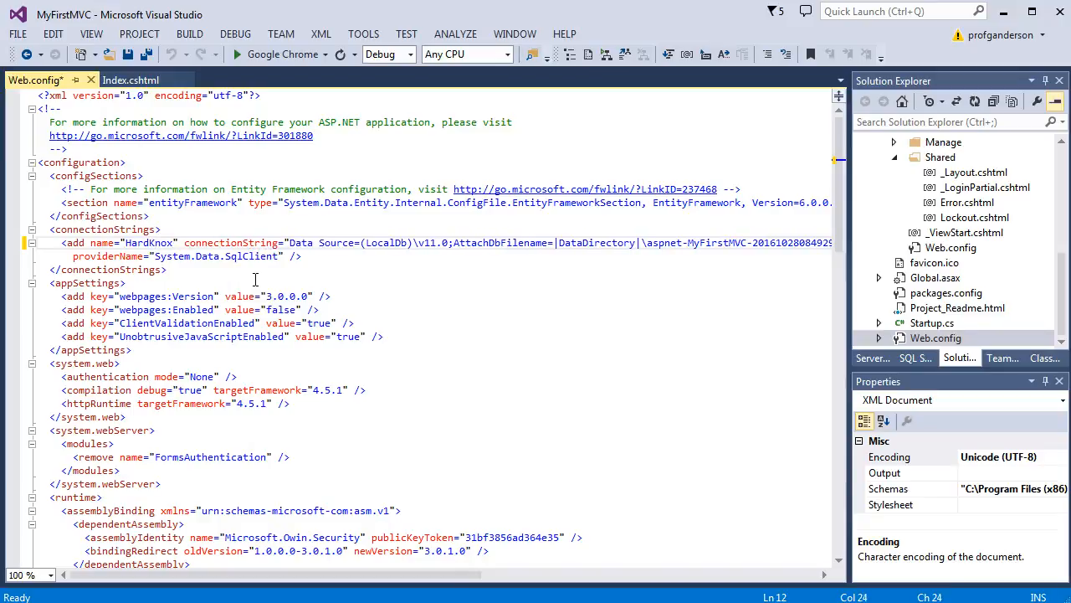
text(Context)
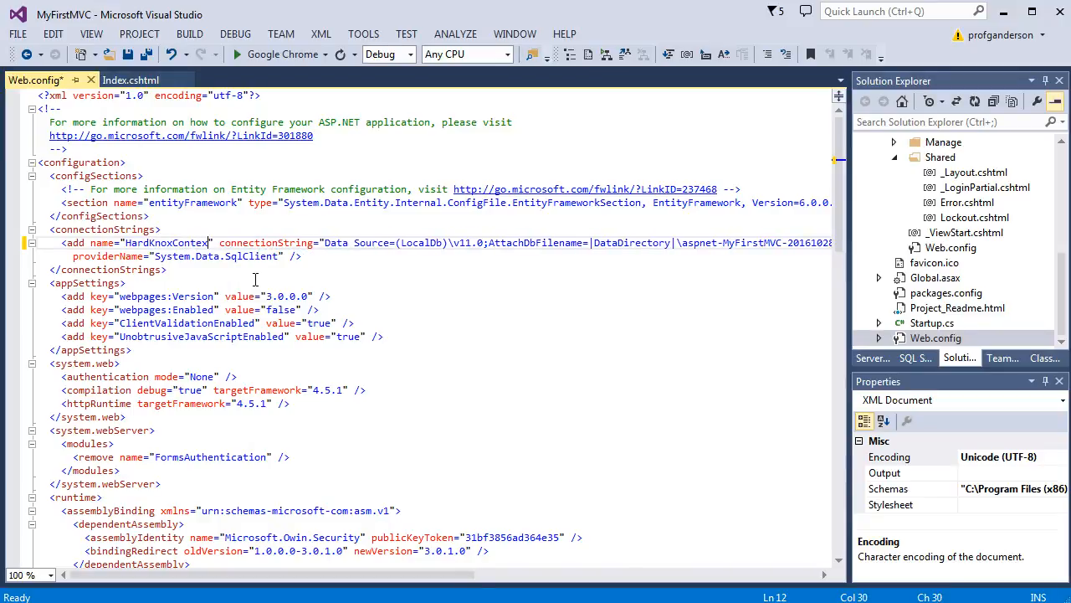
mouse_move(506, 188)
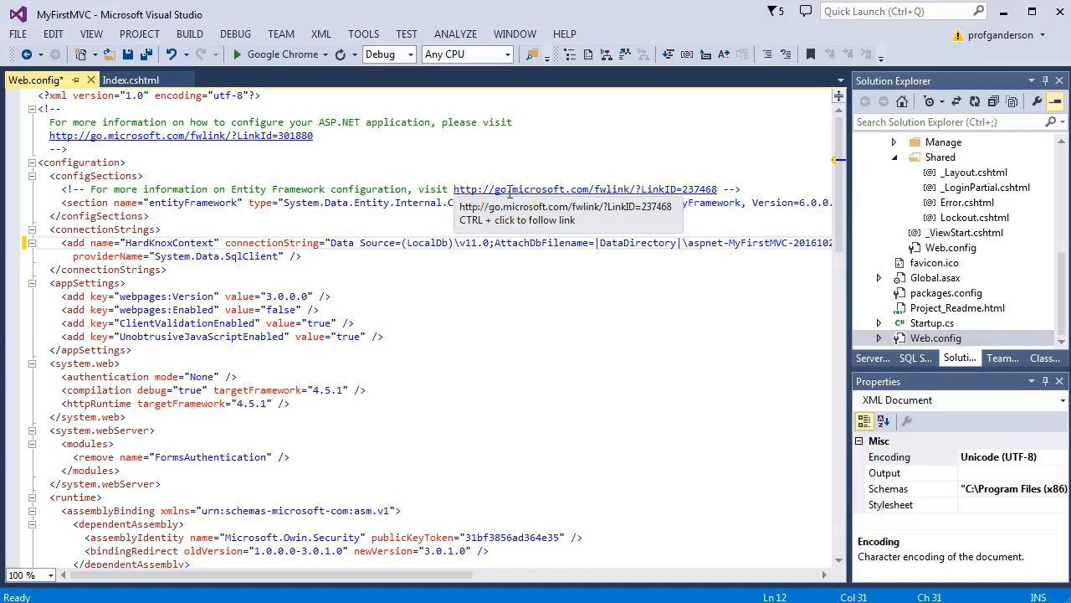
mouse_move(513, 241)
text(<add />)
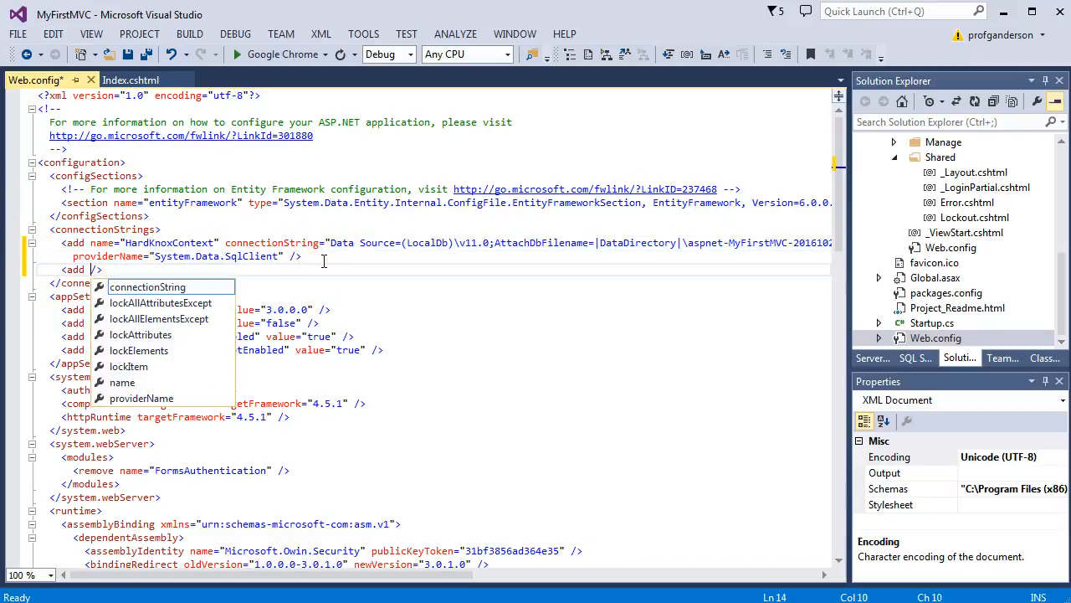
Step: Begin a second add name entry beneath the HardKnoxContext connection string
text(name)
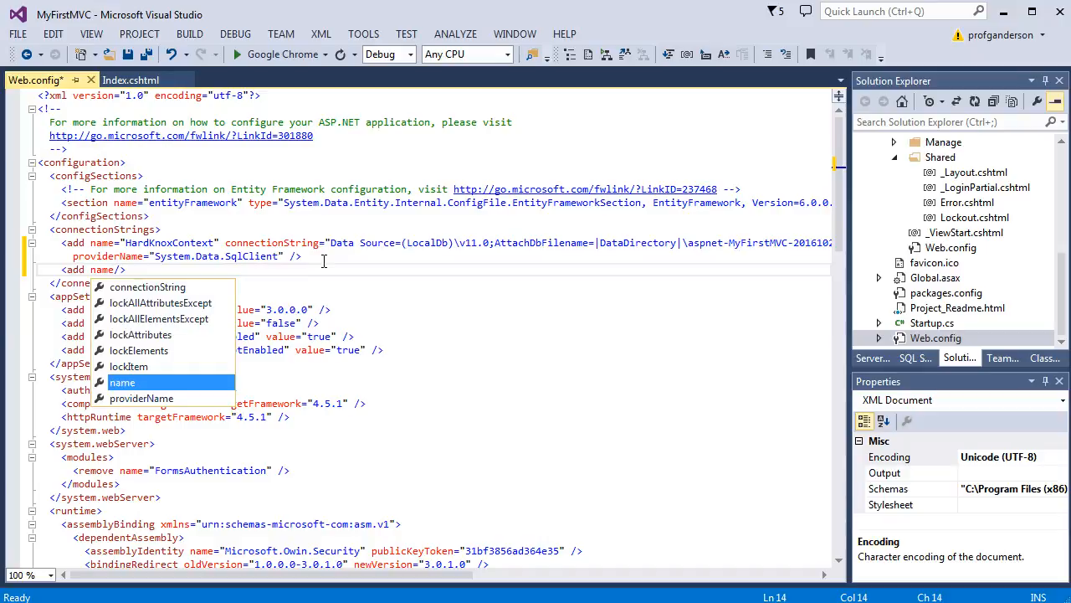
mouse_move(219, 52)
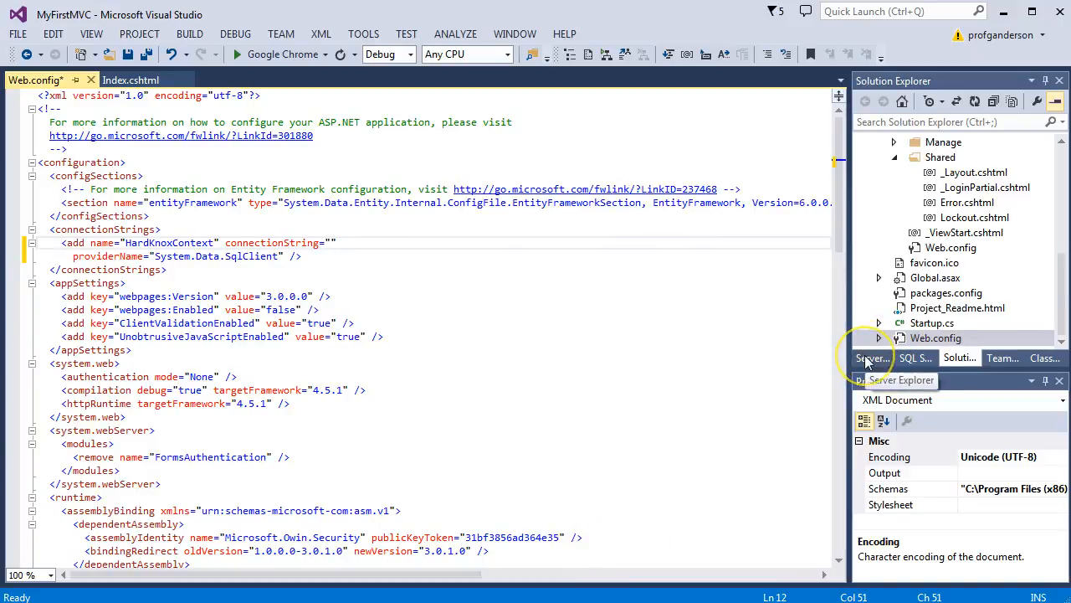
Step: Copy the HardKnox SQLEXPRESS connection string from Server Explorer into the connectionString value
click(873, 358)
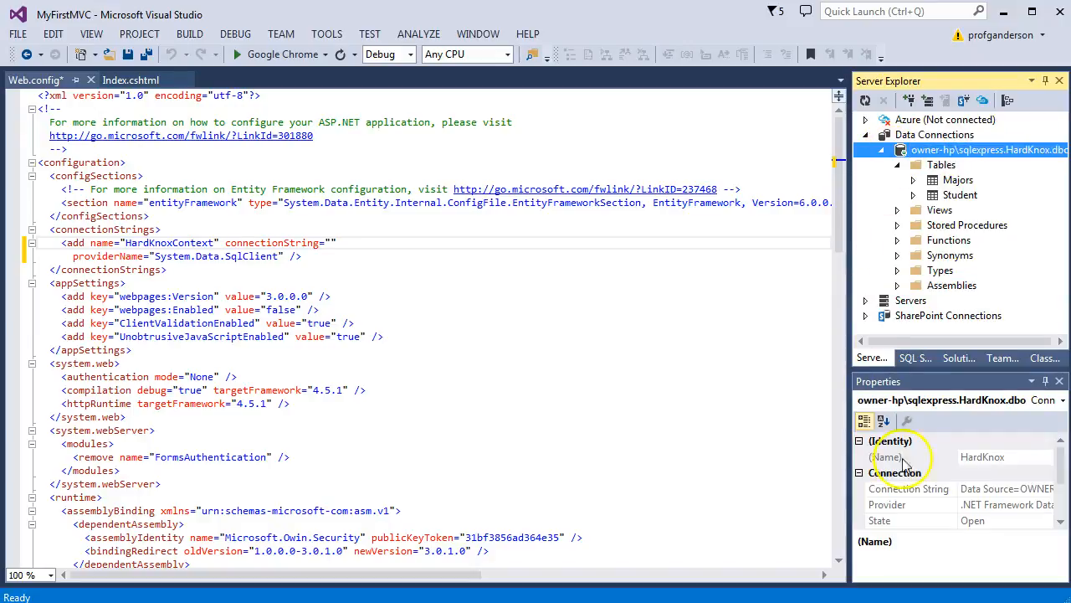
click(907, 489)
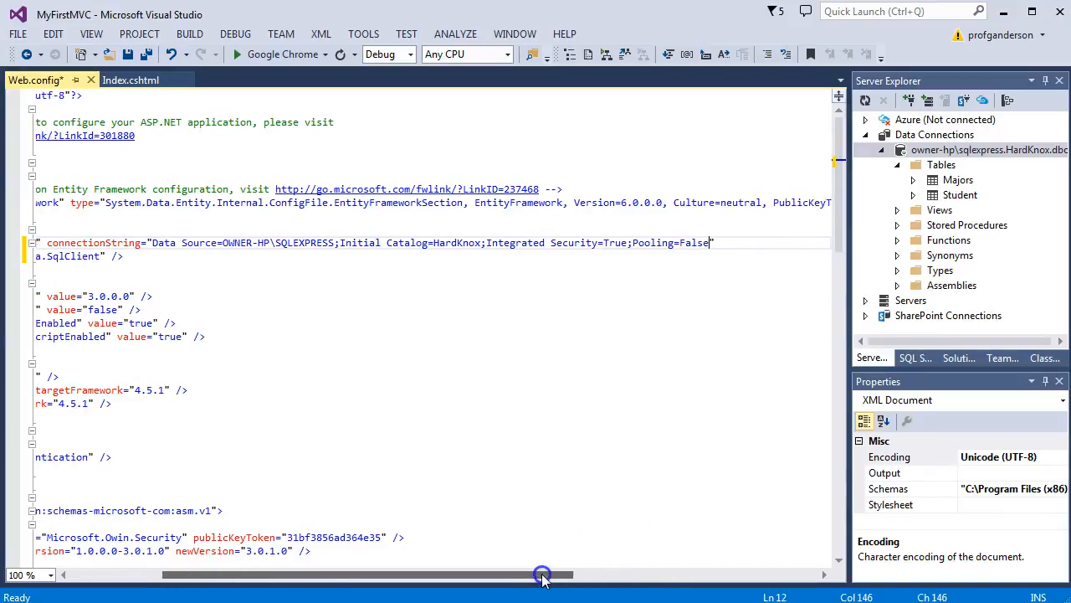
scroll(left, 3)
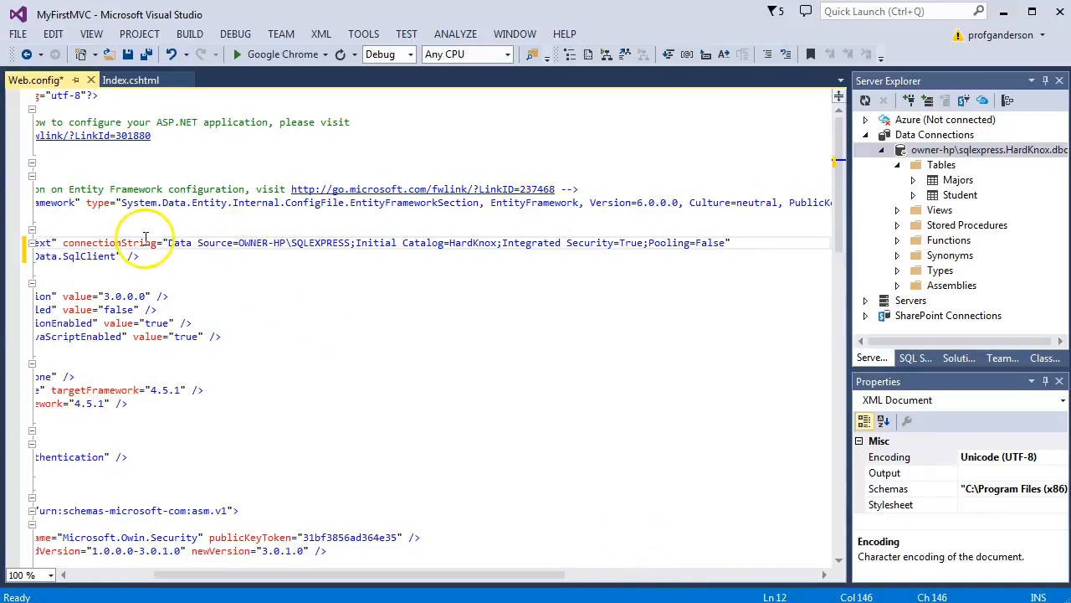
double_click(293, 241)
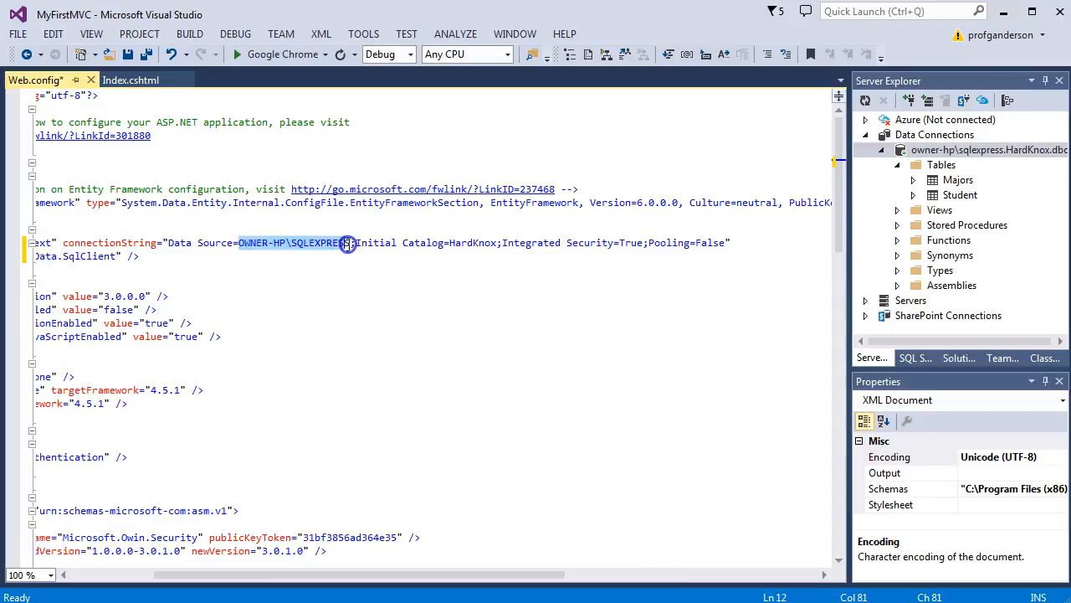